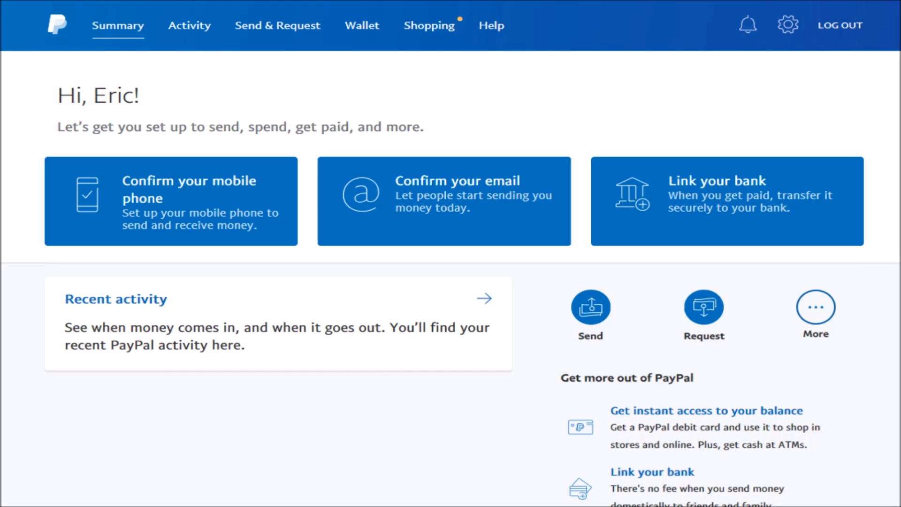
mouse_move(361, 26)
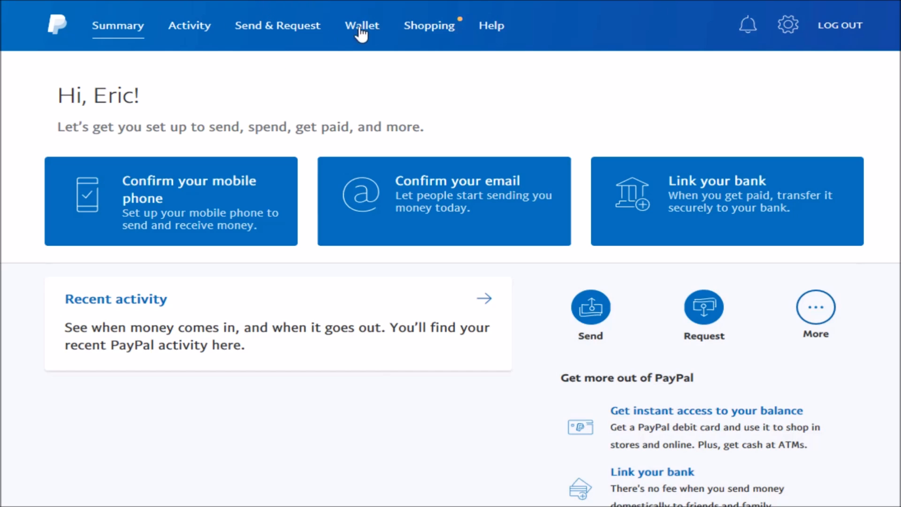
mouse_move(366, 44)
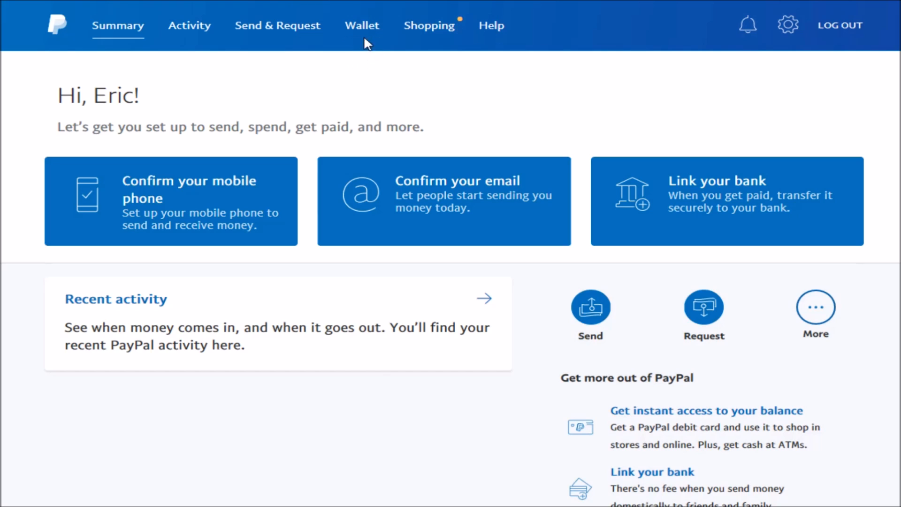
mouse_move(362, 26)
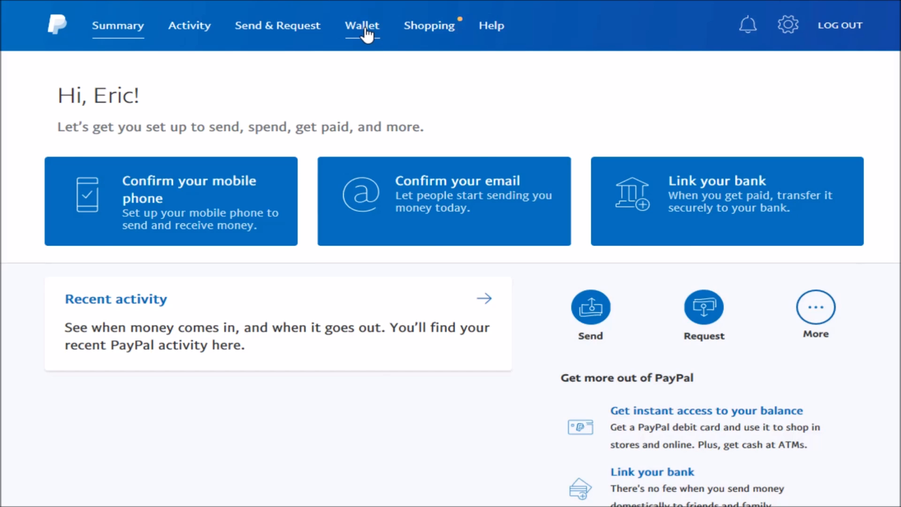
Open the Wallet to view the linked American Express and Mastercard cards.
click(361, 26)
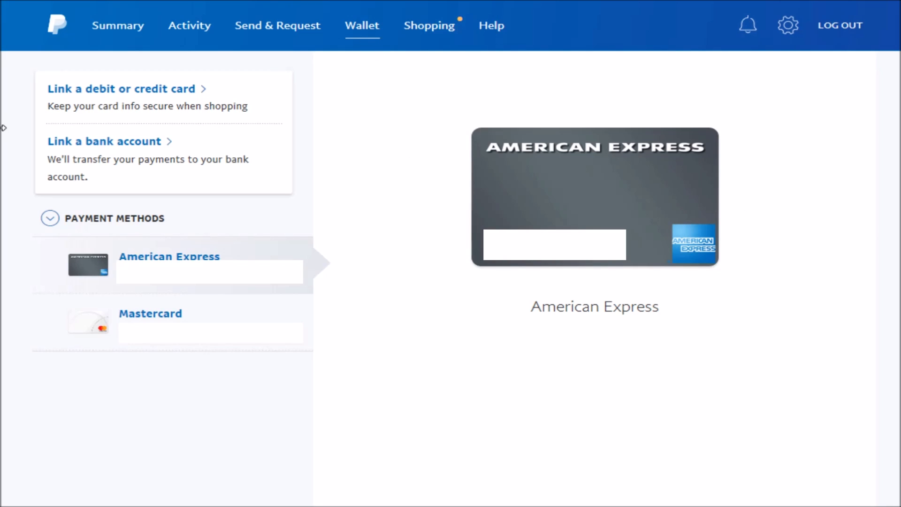
mouse_move(143, 171)
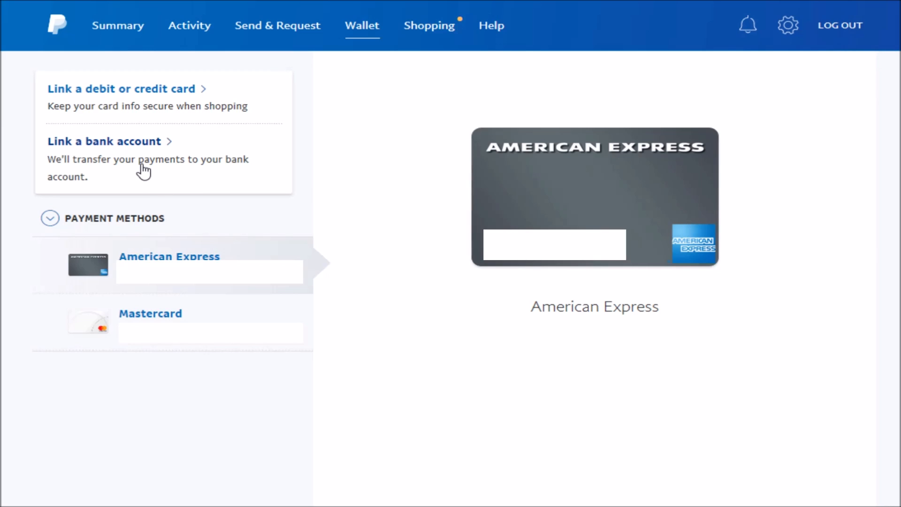
mouse_move(128, 152)
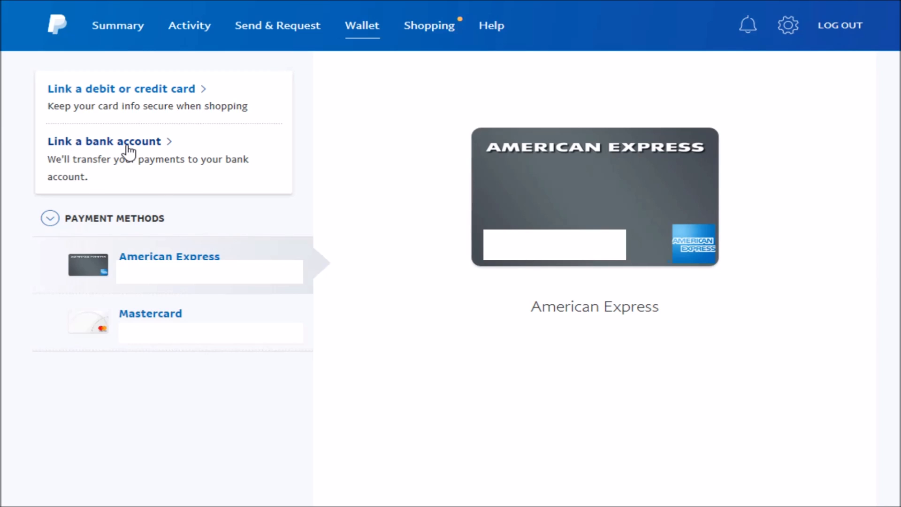
Start linking a bank account and browse the bank list (Chase, Bank of America, Wells Fargo).
click(104, 141)
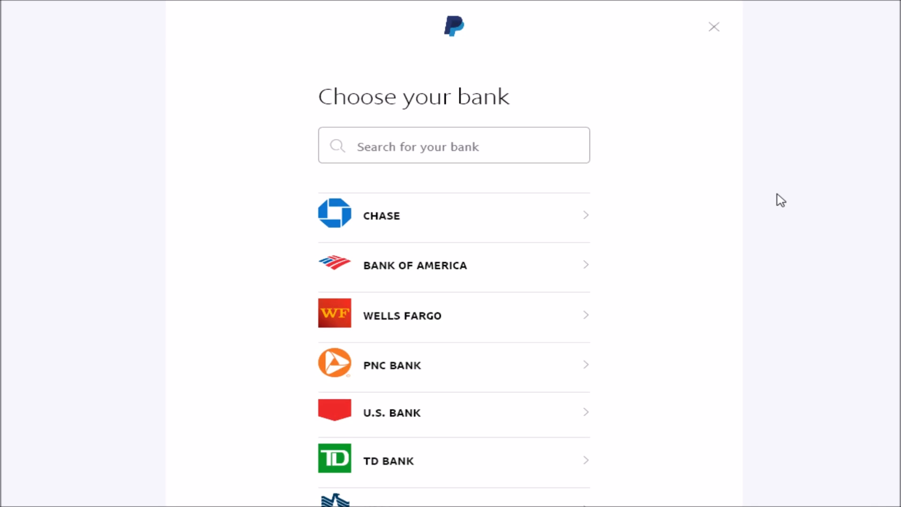
mouse_move(436, 146)
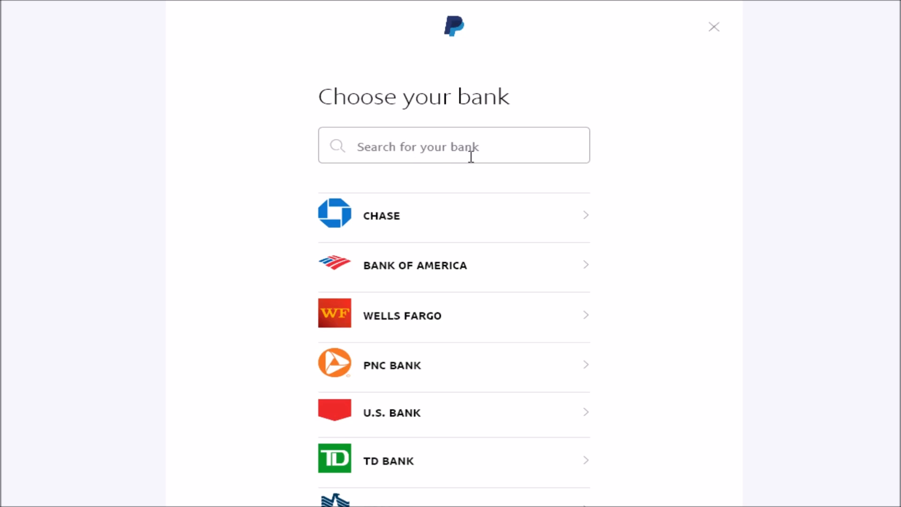
scroll(down, 3)
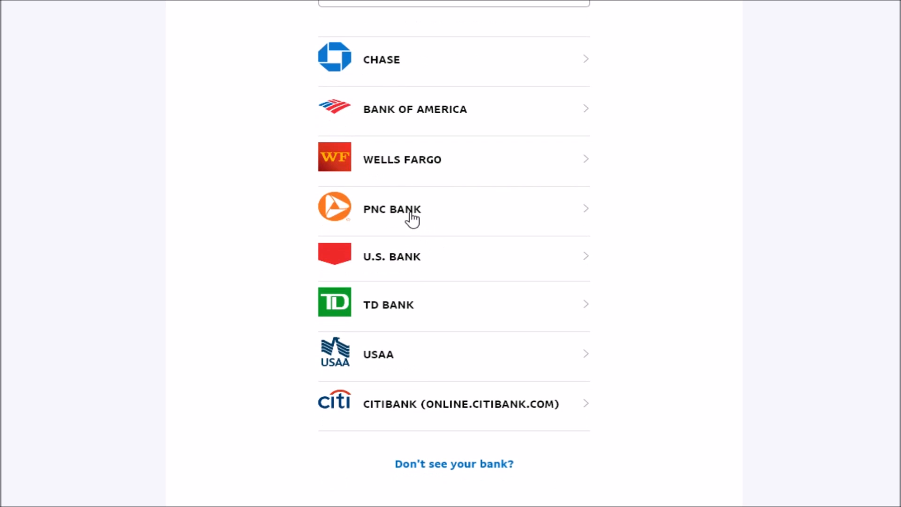
mouse_move(745, 179)
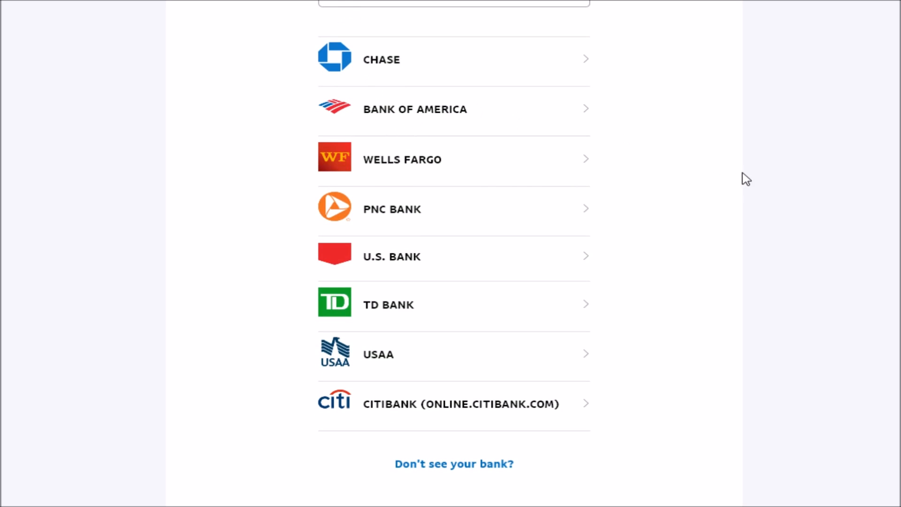
scroll(up, 3)
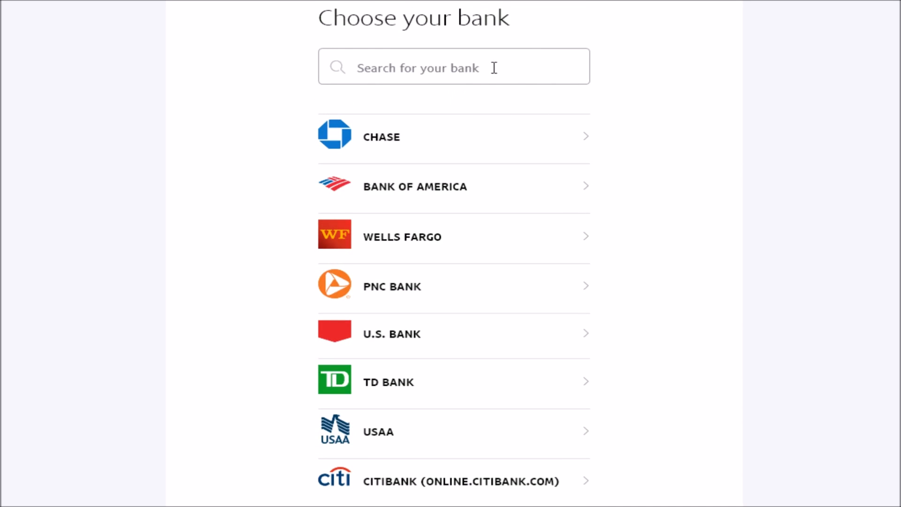
mouse_move(676, 134)
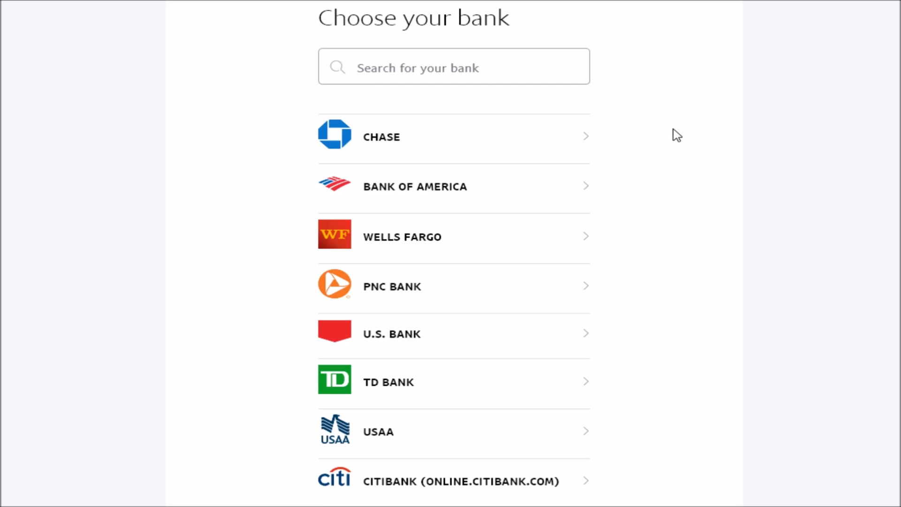
scroll(down, 3)
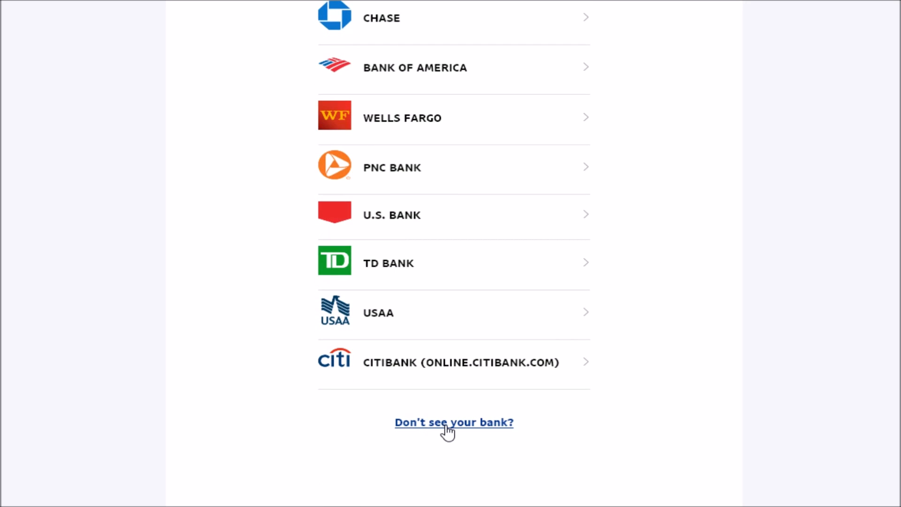
Choose 'Don't see your bank?' to enter checking account details manually.
click(453, 421)
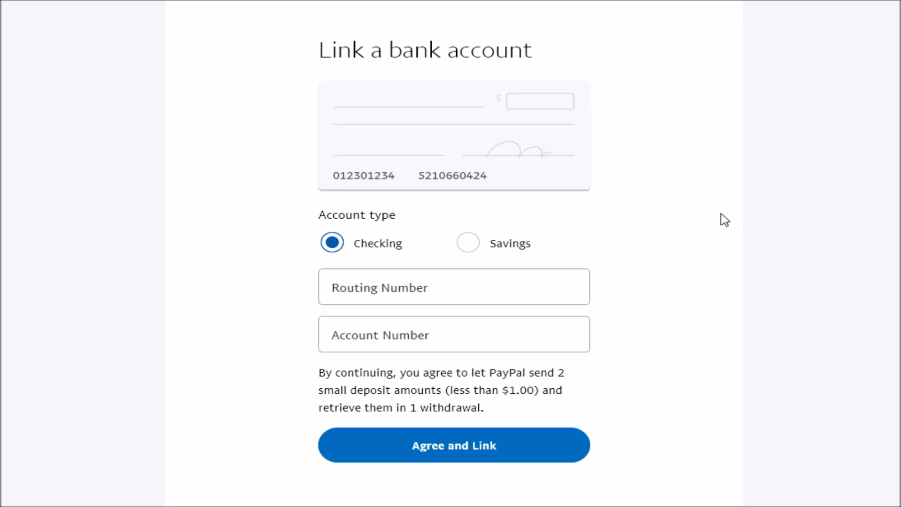
mouse_move(645, 223)
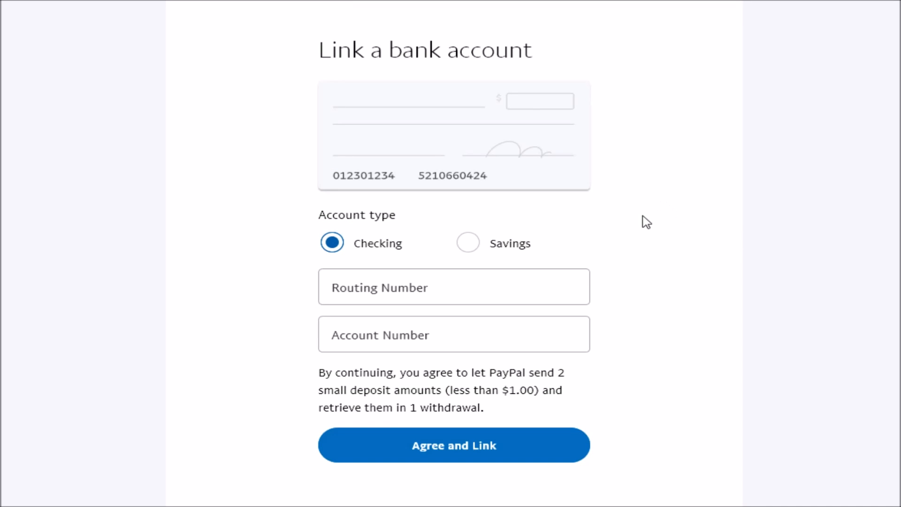
mouse_move(400, 272)
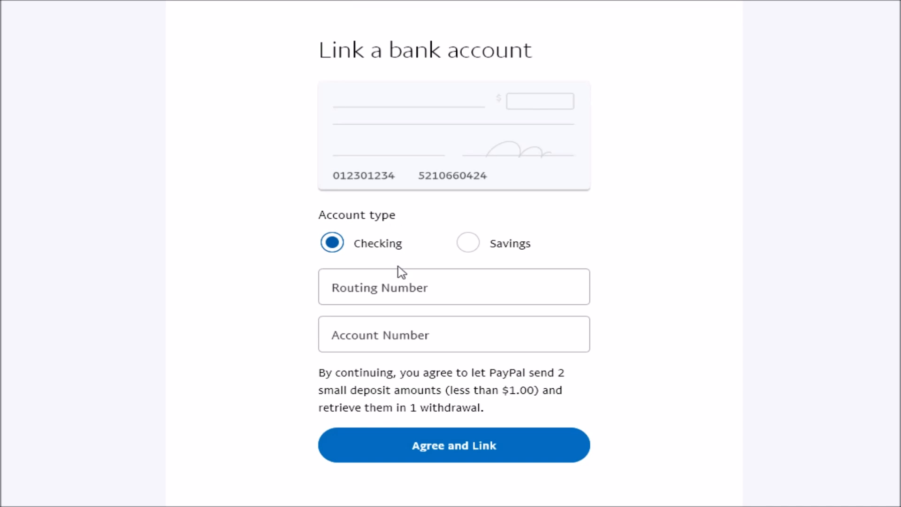
click(453, 333)
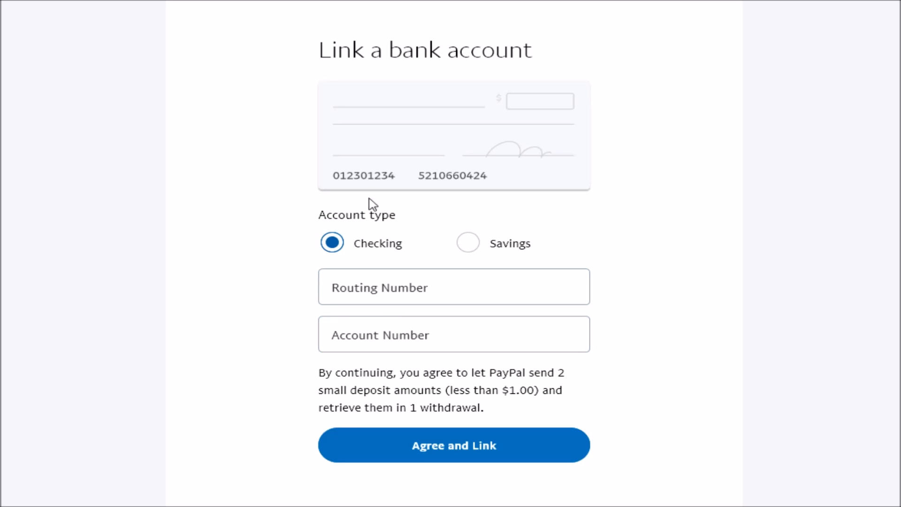
mouse_move(341, 176)
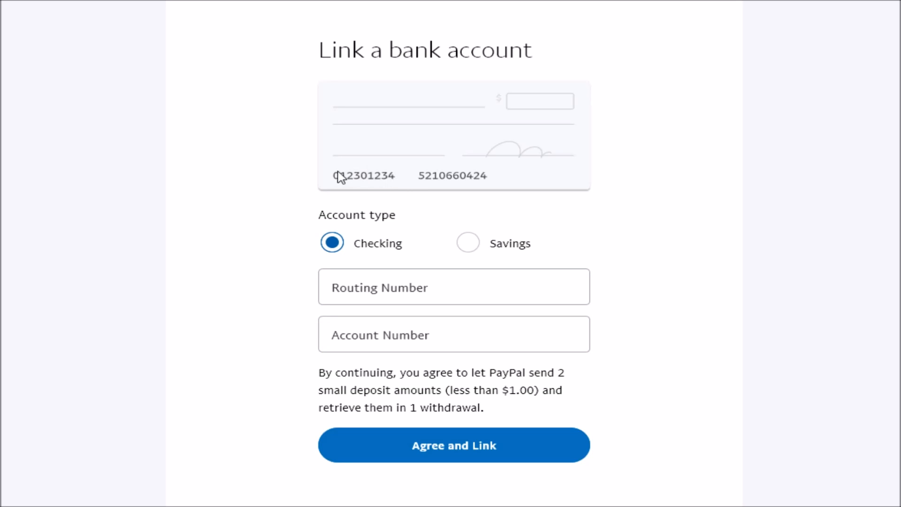
mouse_move(436, 172)
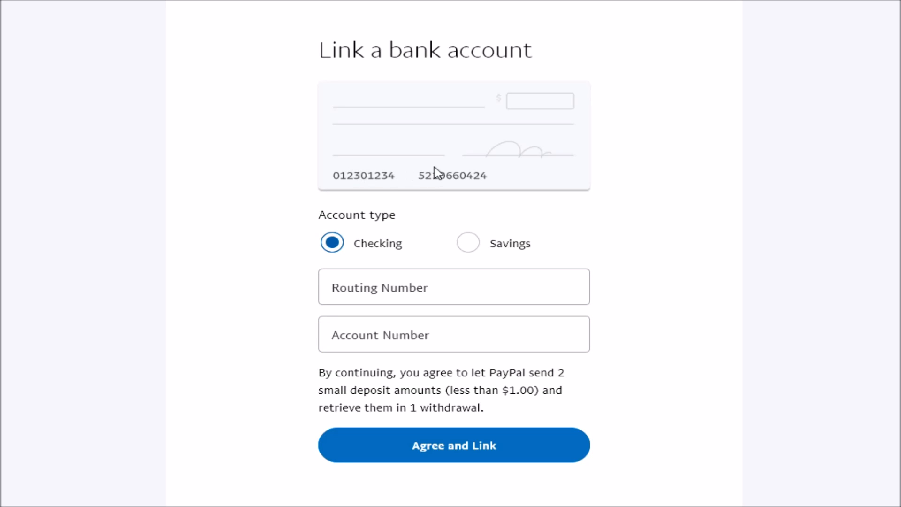
mouse_move(461, 180)
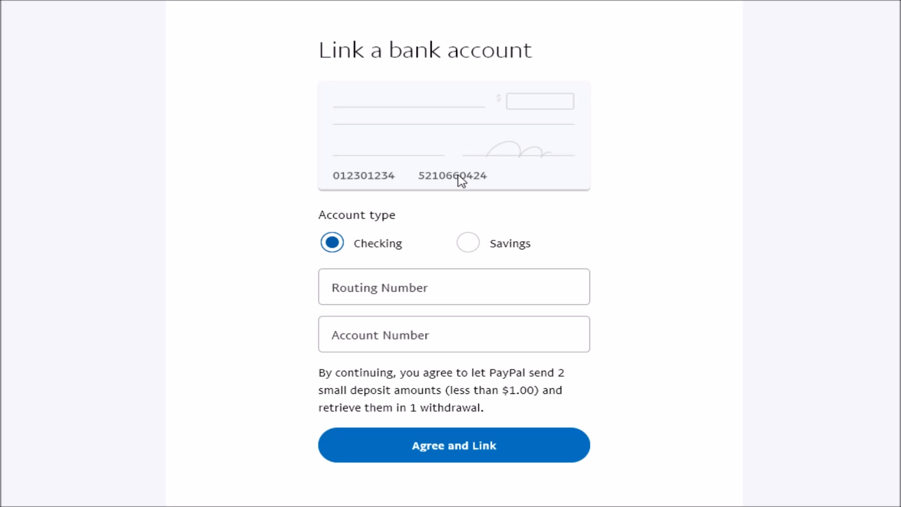
mouse_move(455, 177)
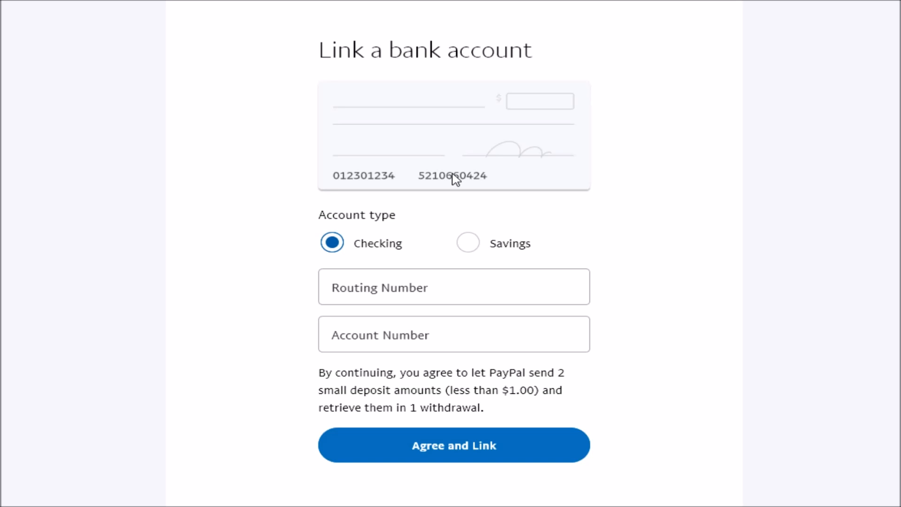
Fill the Checking account's routing number and account number fields.
click(453, 334)
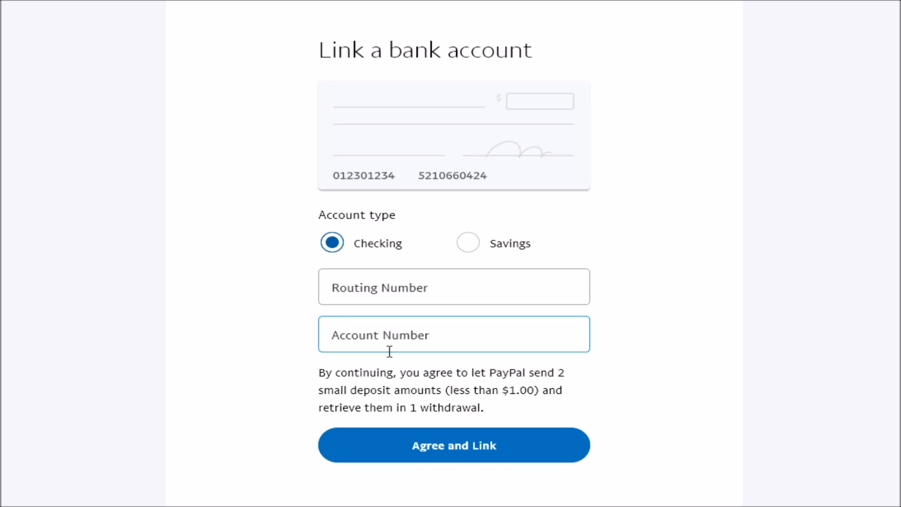
mouse_move(408, 339)
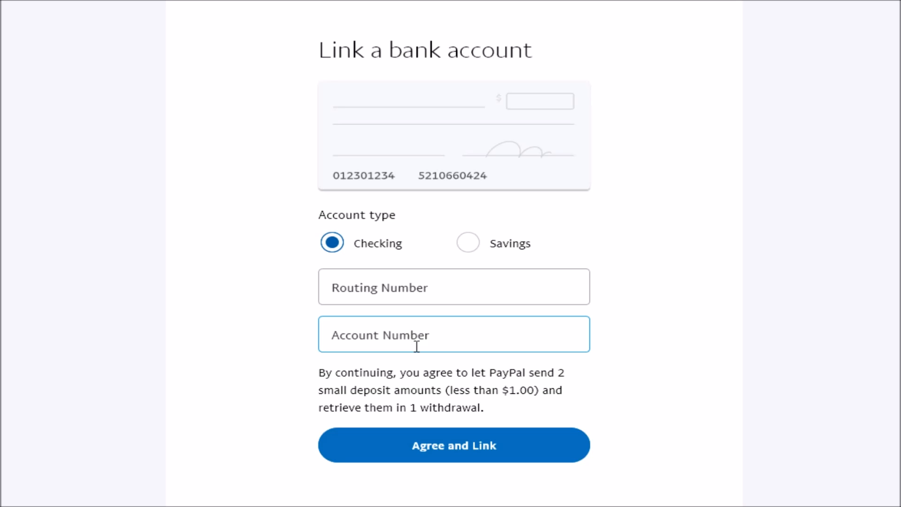
mouse_move(452, 327)
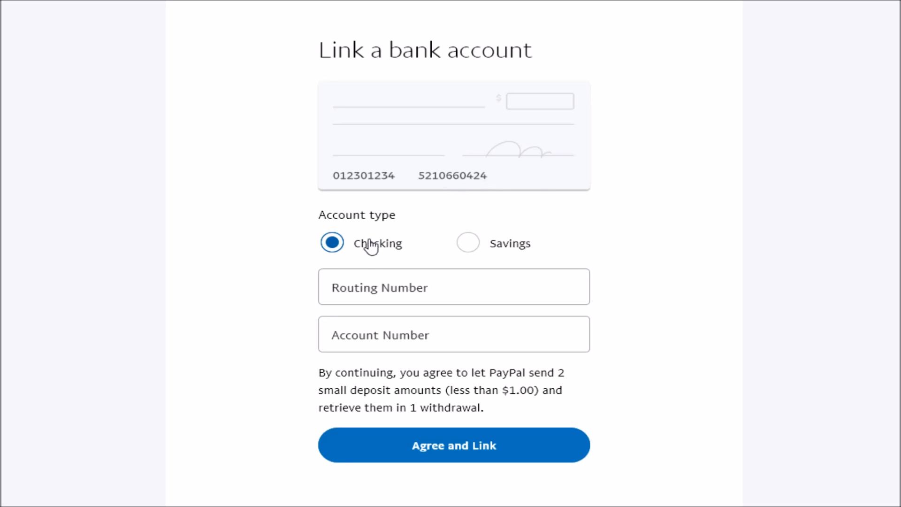
mouse_move(496, 256)
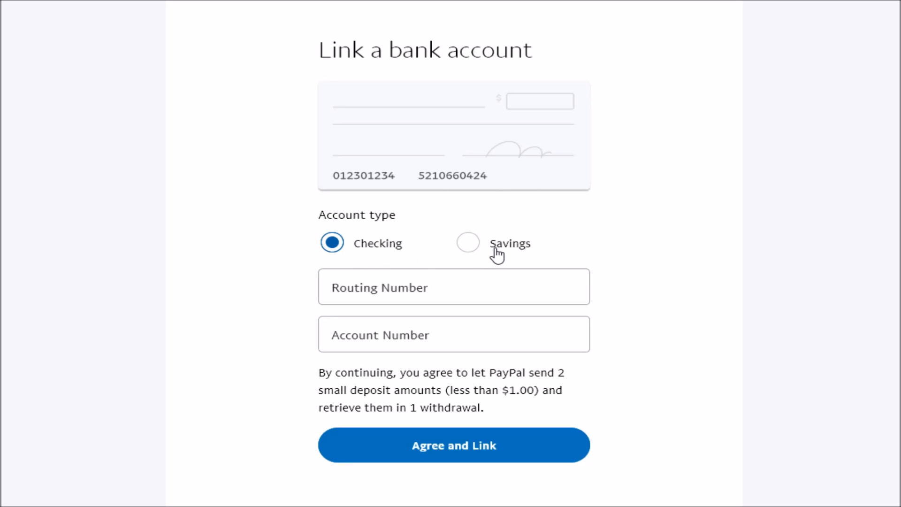
click(453, 286)
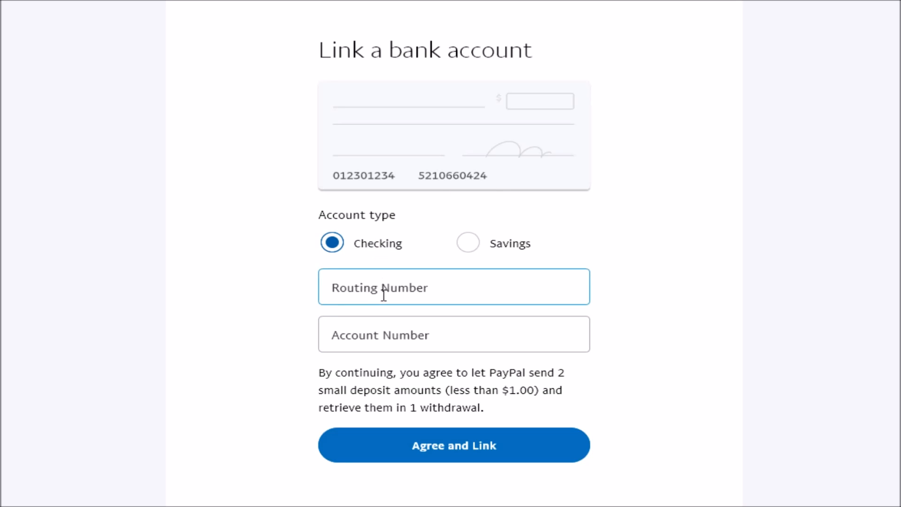
click(453, 334)
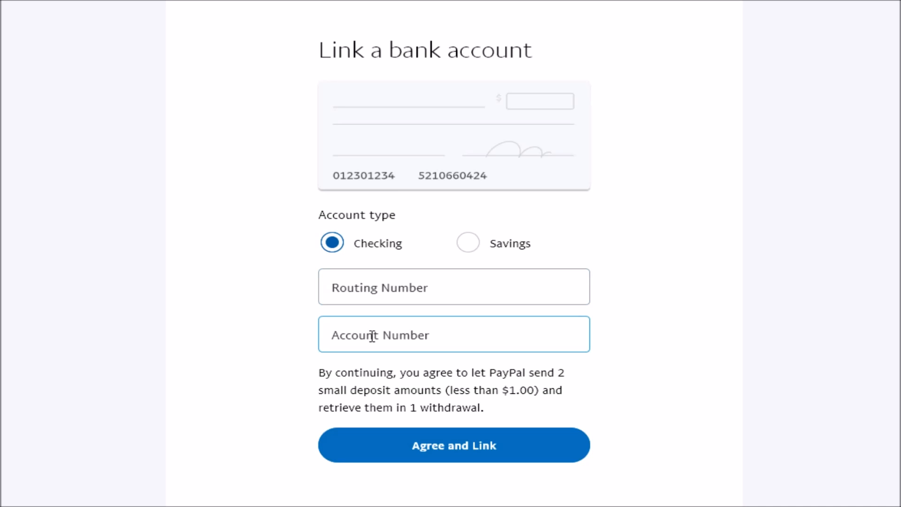
mouse_move(500, 431)
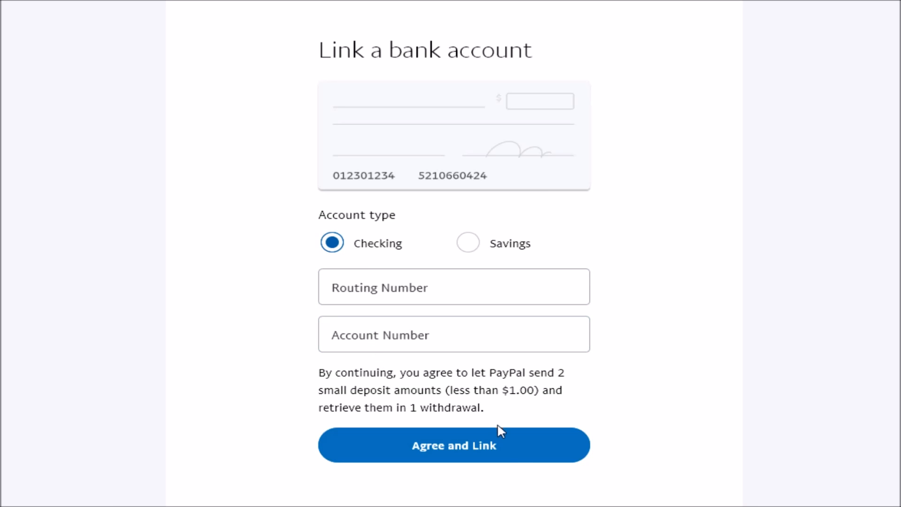
mouse_move(406, 386)
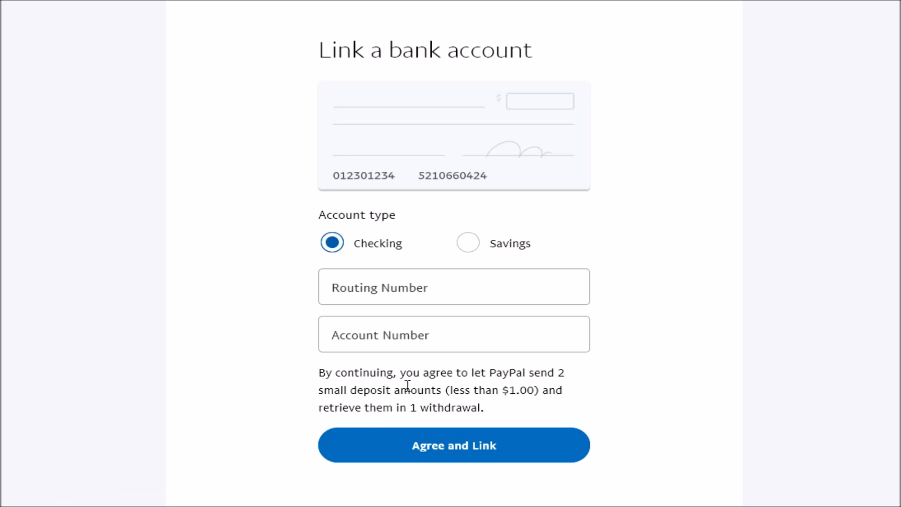
mouse_move(548, 389)
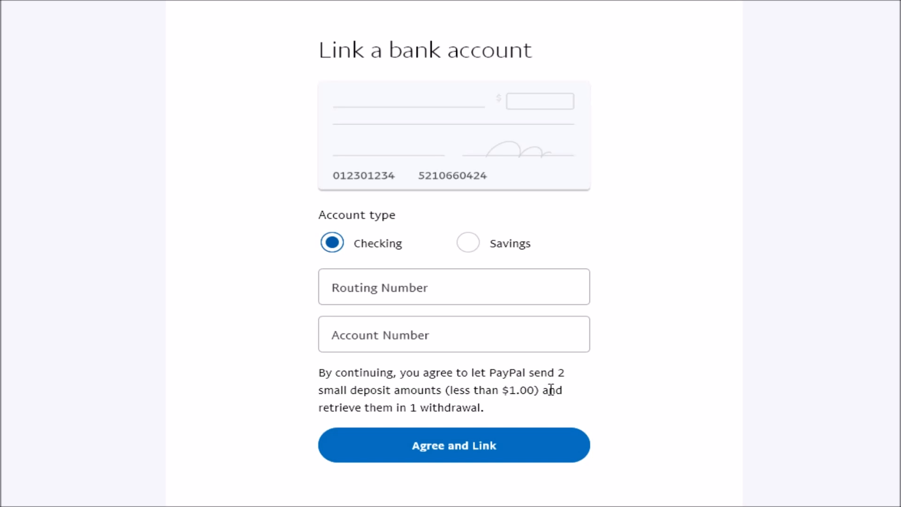
mouse_move(402, 390)
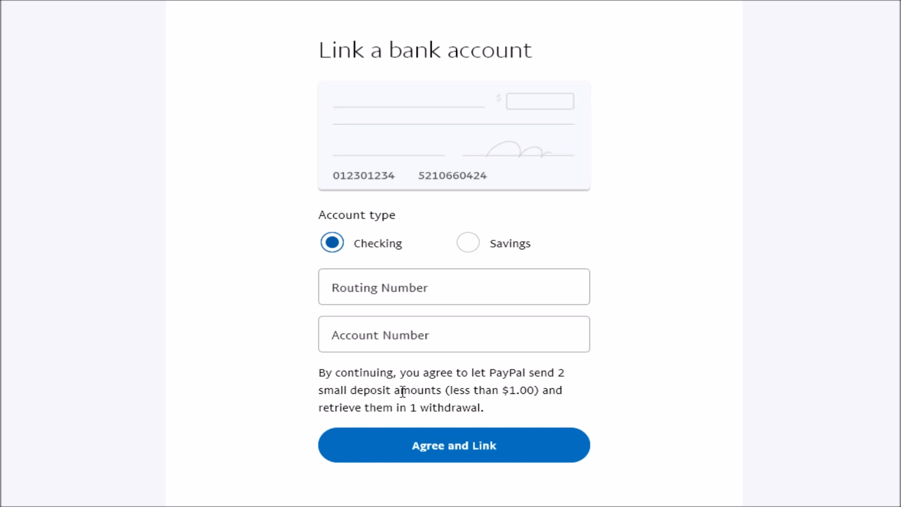
mouse_move(524, 395)
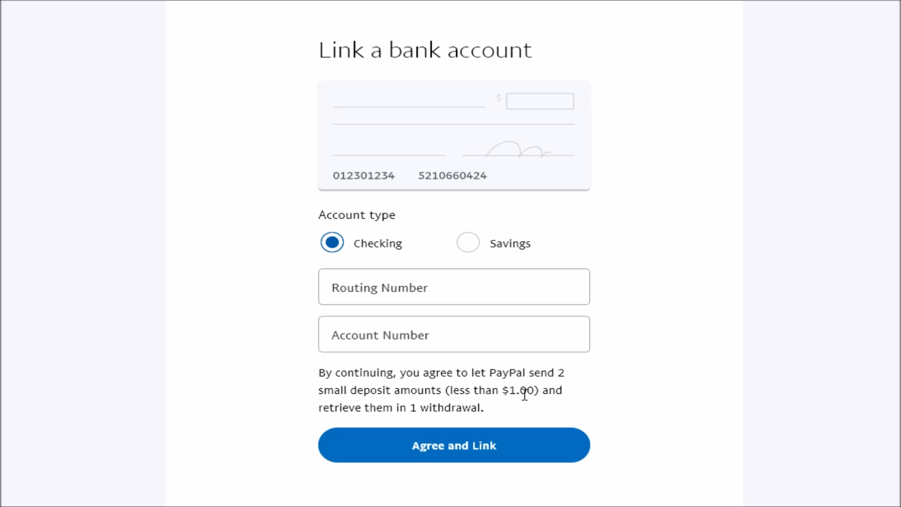
mouse_move(332, 409)
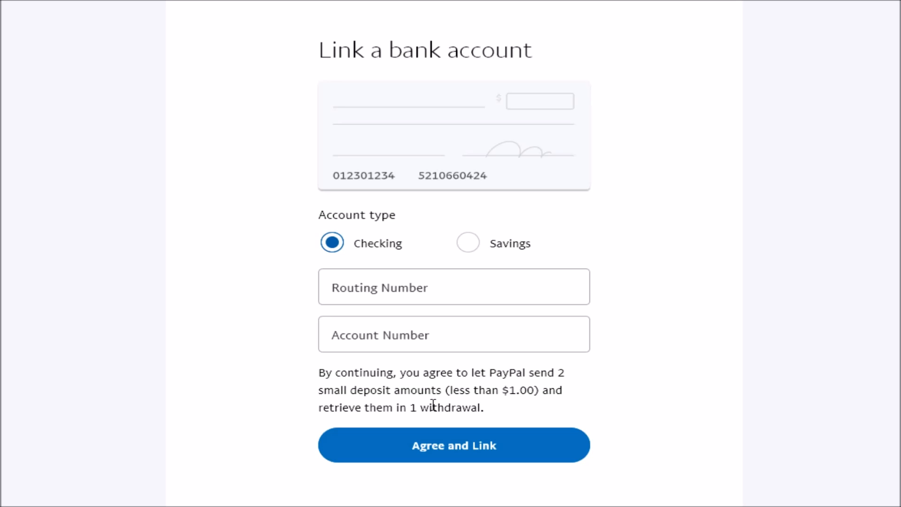
mouse_move(493, 418)
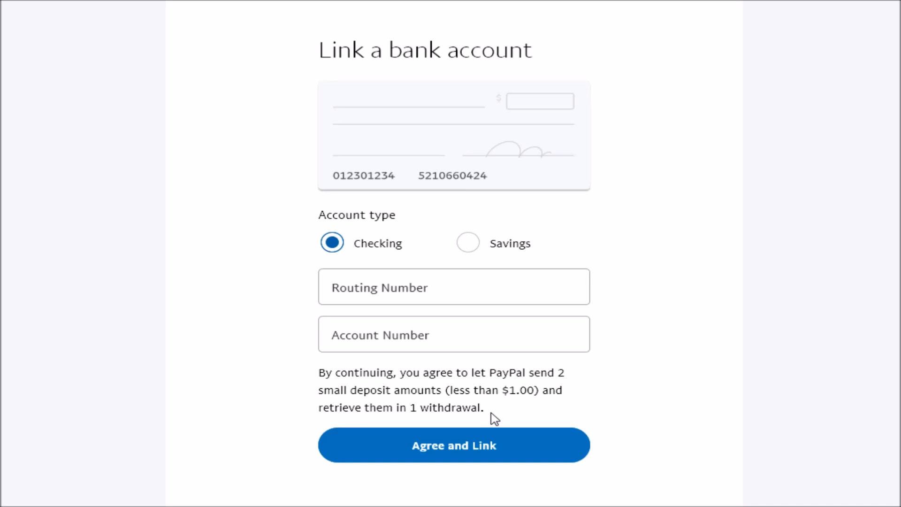
mouse_move(489, 411)
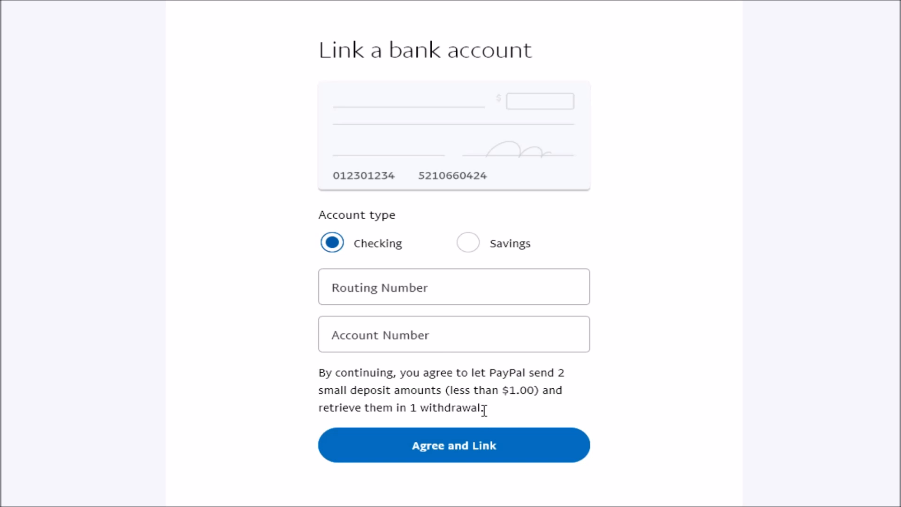
click(453, 334)
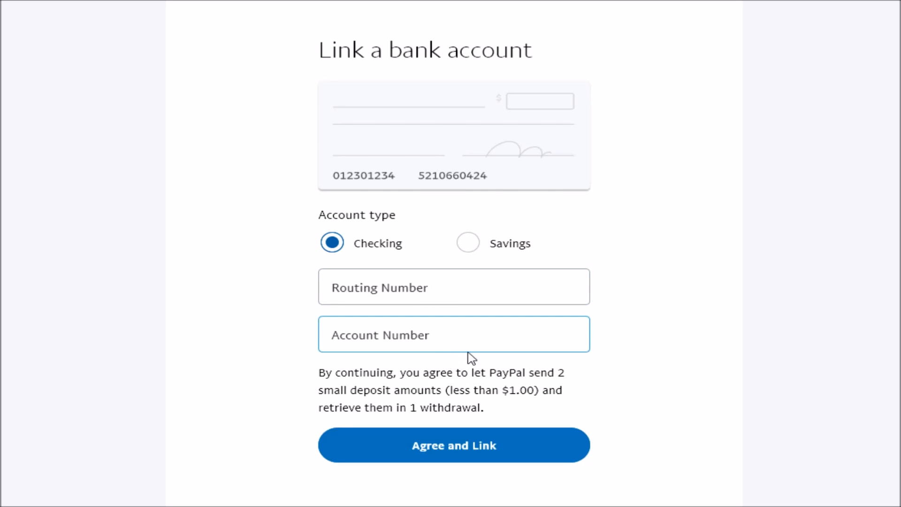
Agree and link the Aspiration checking account, then return to the Wallet.
click(453, 445)
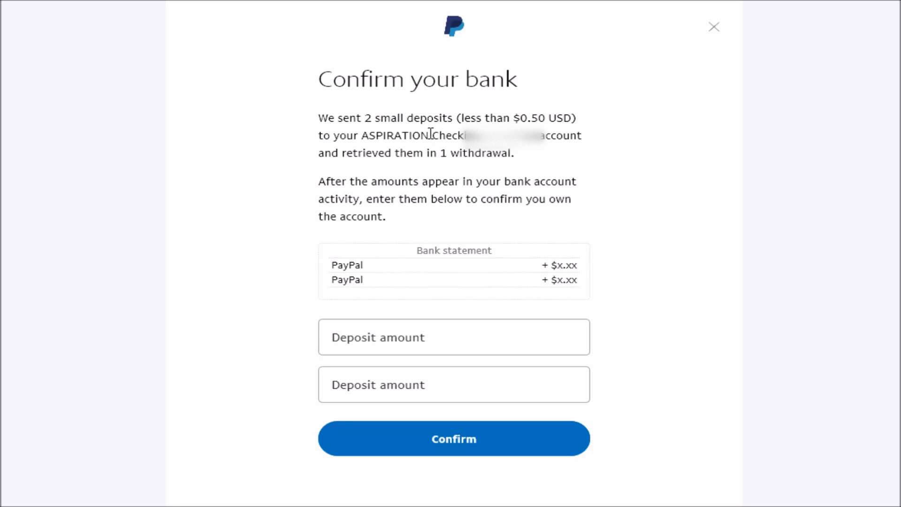
click(453, 337)
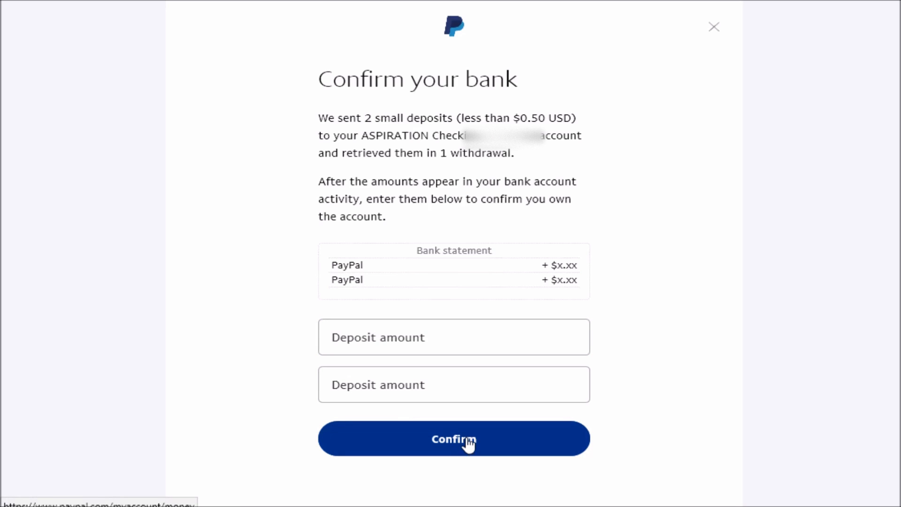
mouse_move(501, 438)
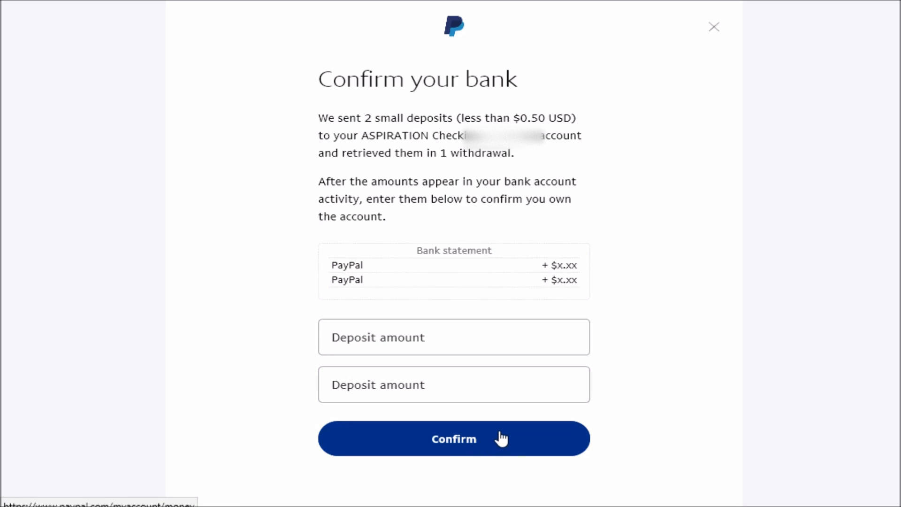
mouse_move(691, 273)
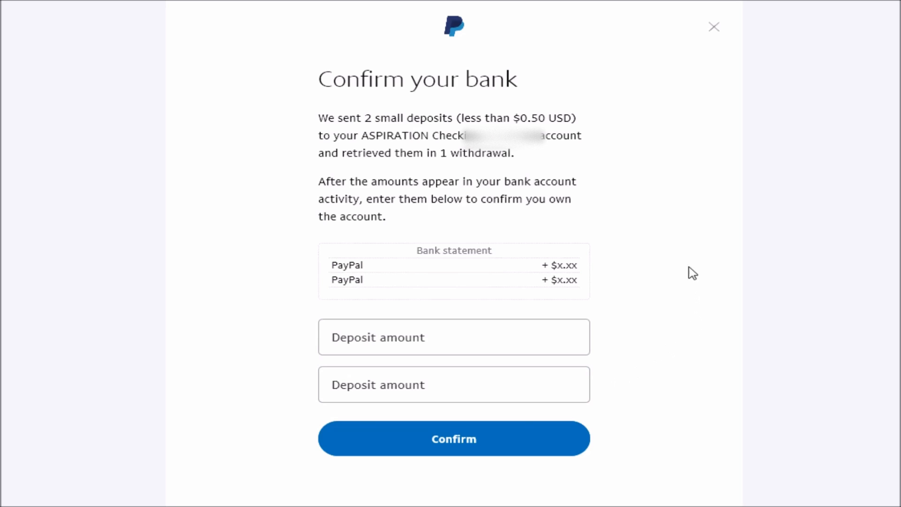
click(713, 26)
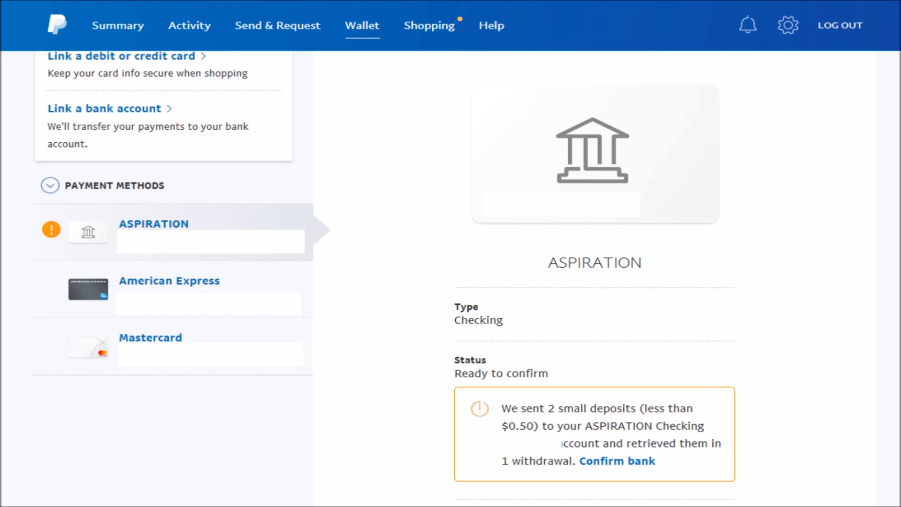
mouse_move(332, 20)
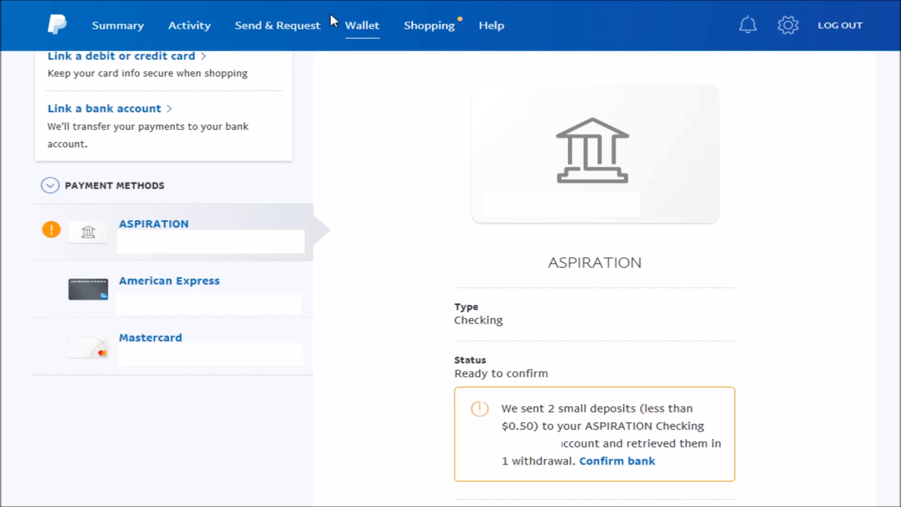
mouse_move(191, 79)
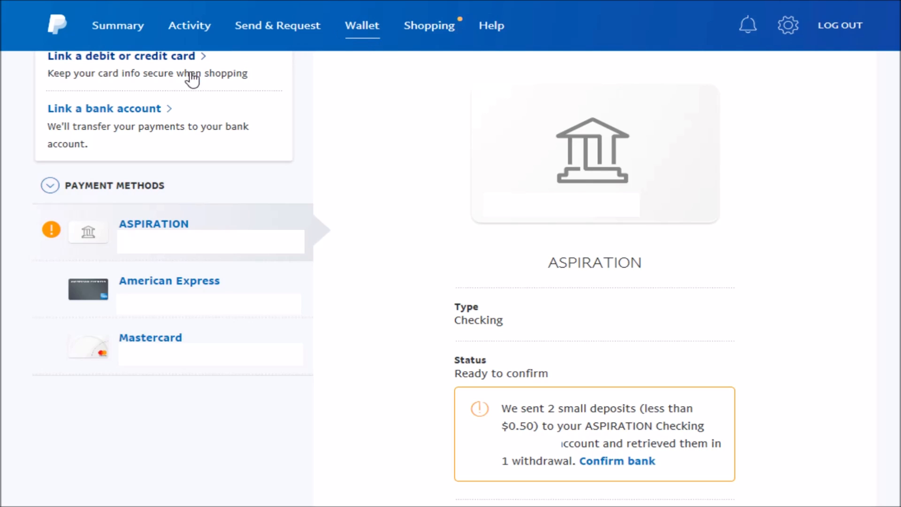
mouse_move(113, 183)
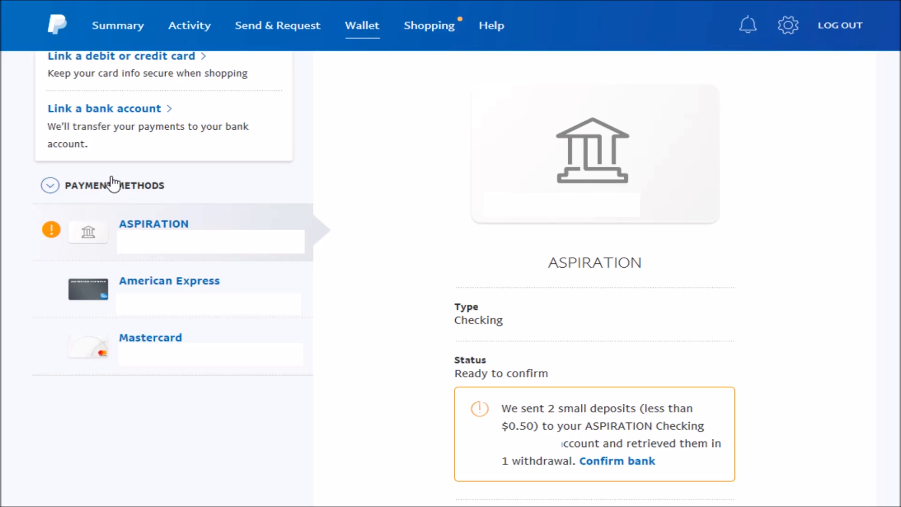
mouse_move(154, 223)
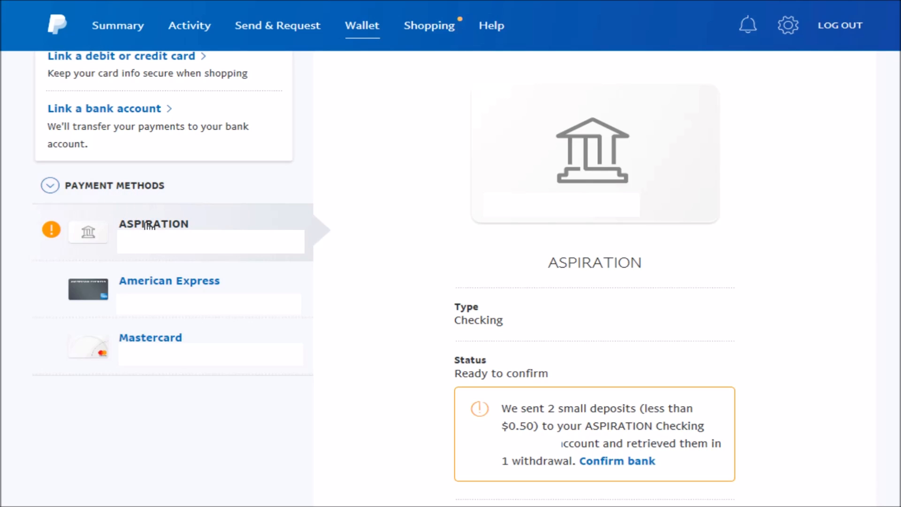
mouse_move(117, 220)
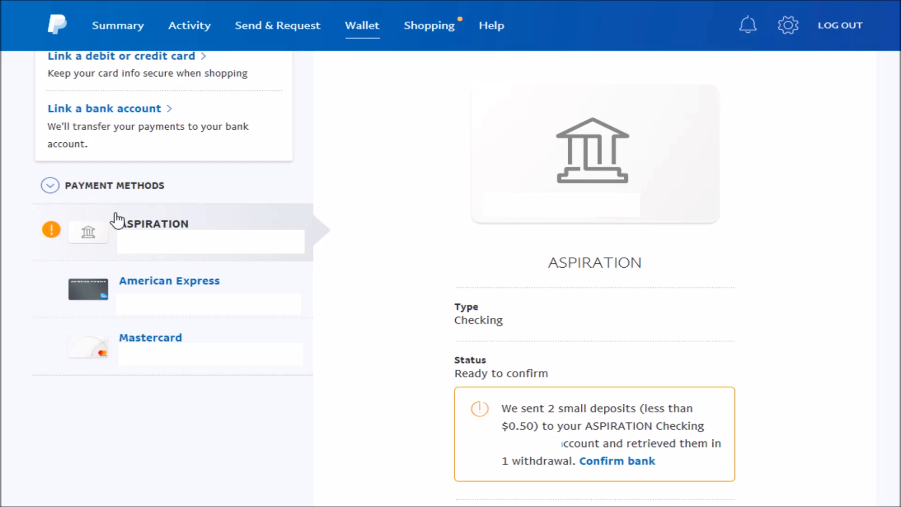
mouse_move(50, 241)
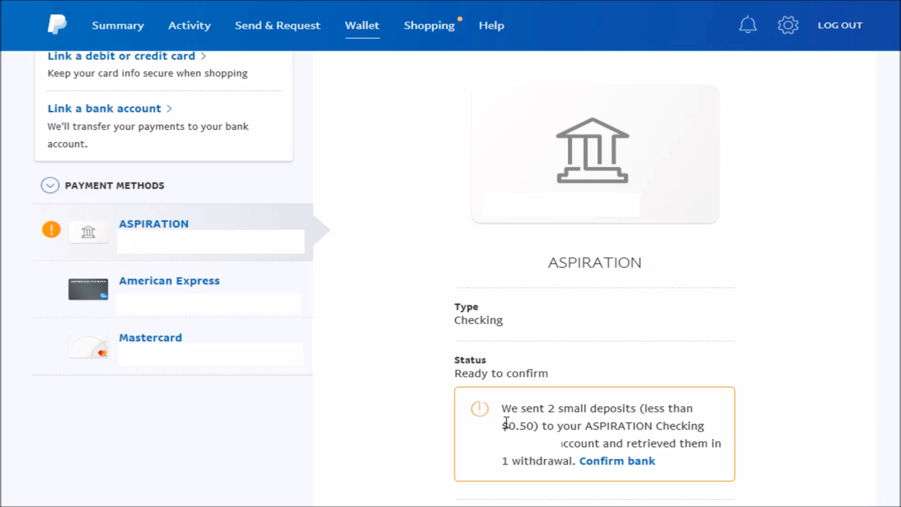
mouse_move(556, 428)
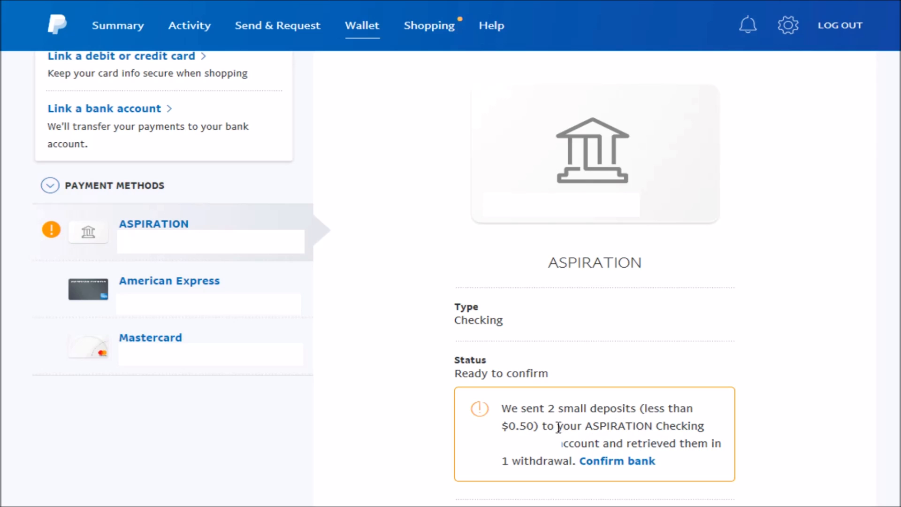
mouse_move(626, 442)
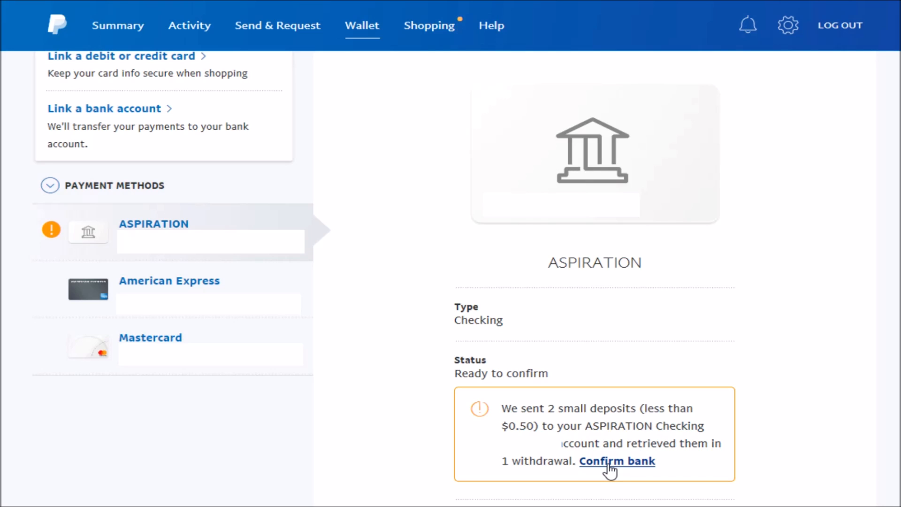
mouse_move(624, 464)
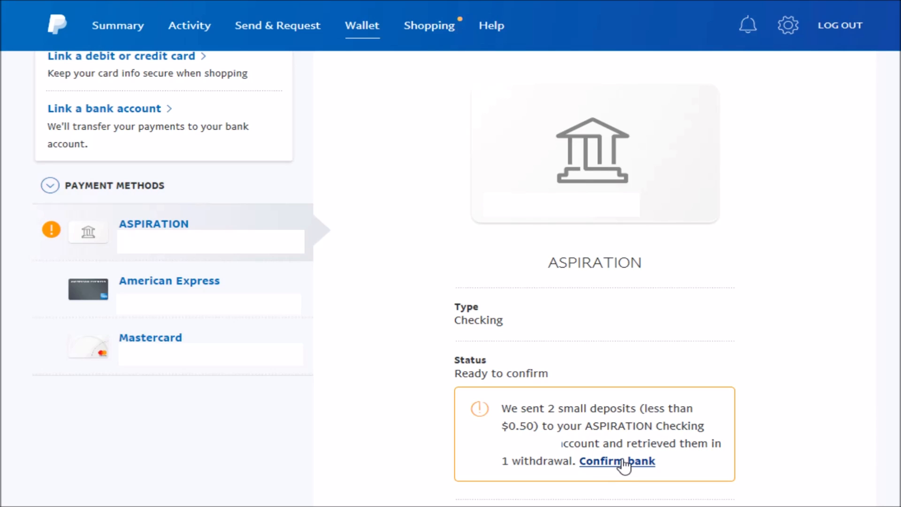
mouse_move(620, 440)
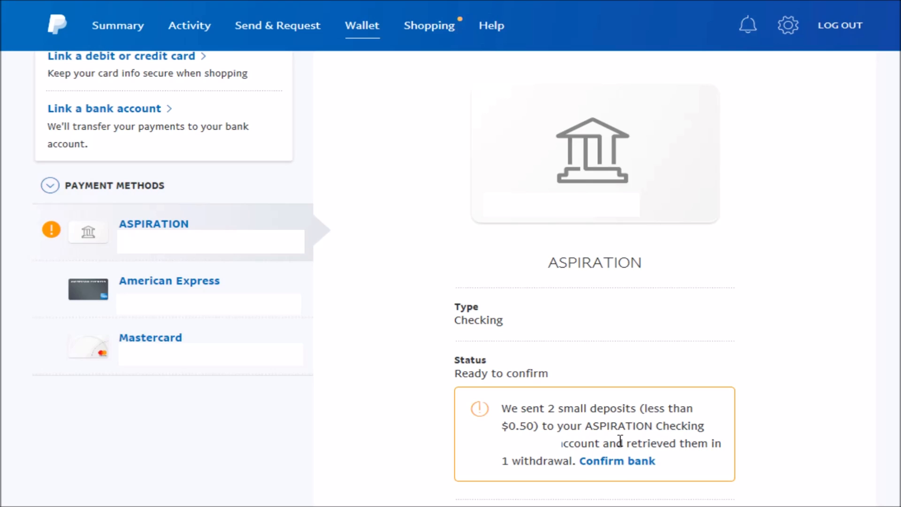